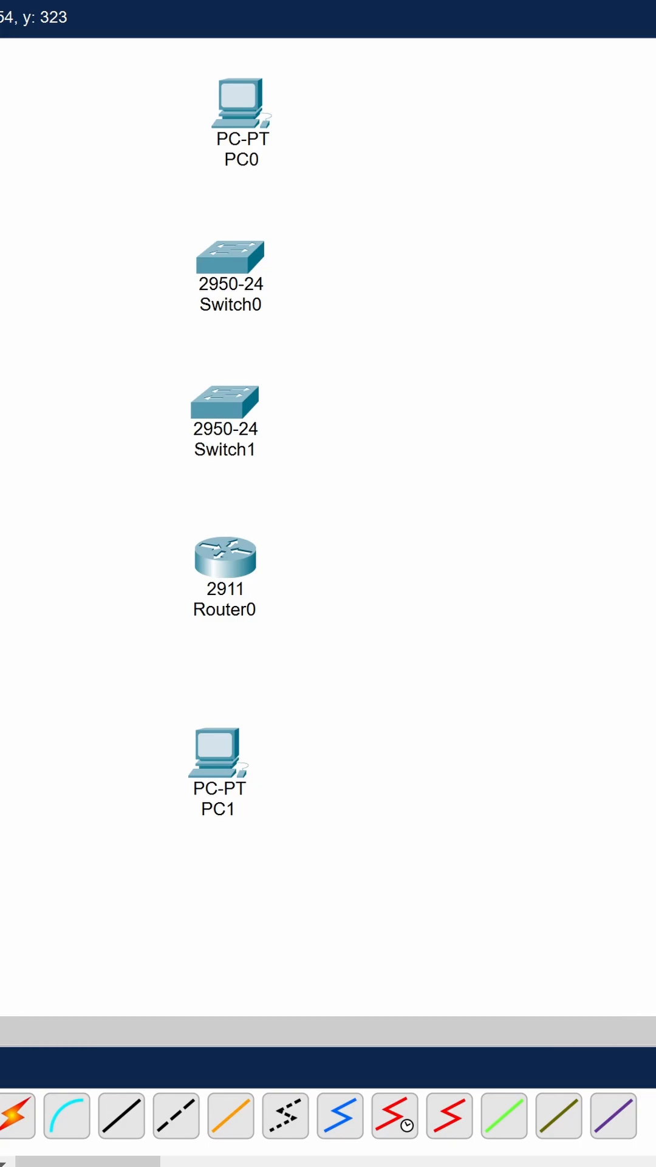
mouse_move(393, 915)
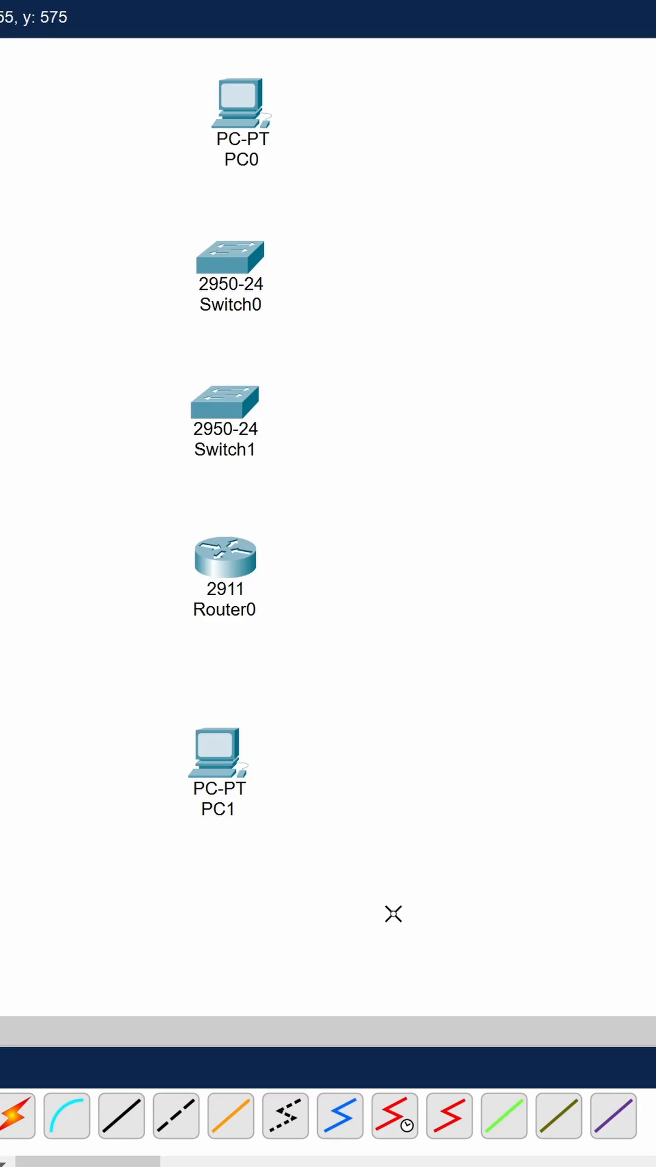
Run a straight-through copper cable from PC0 to Switch0's FastEthernet0/1 port.
click(120, 1115)
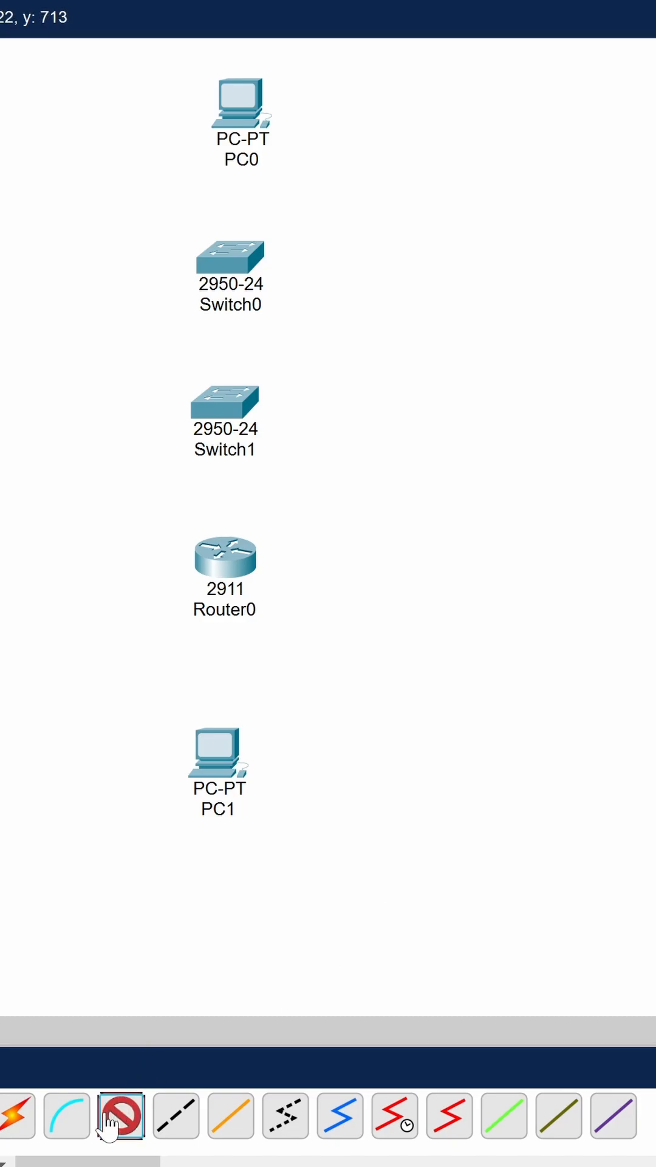
click(242, 104)
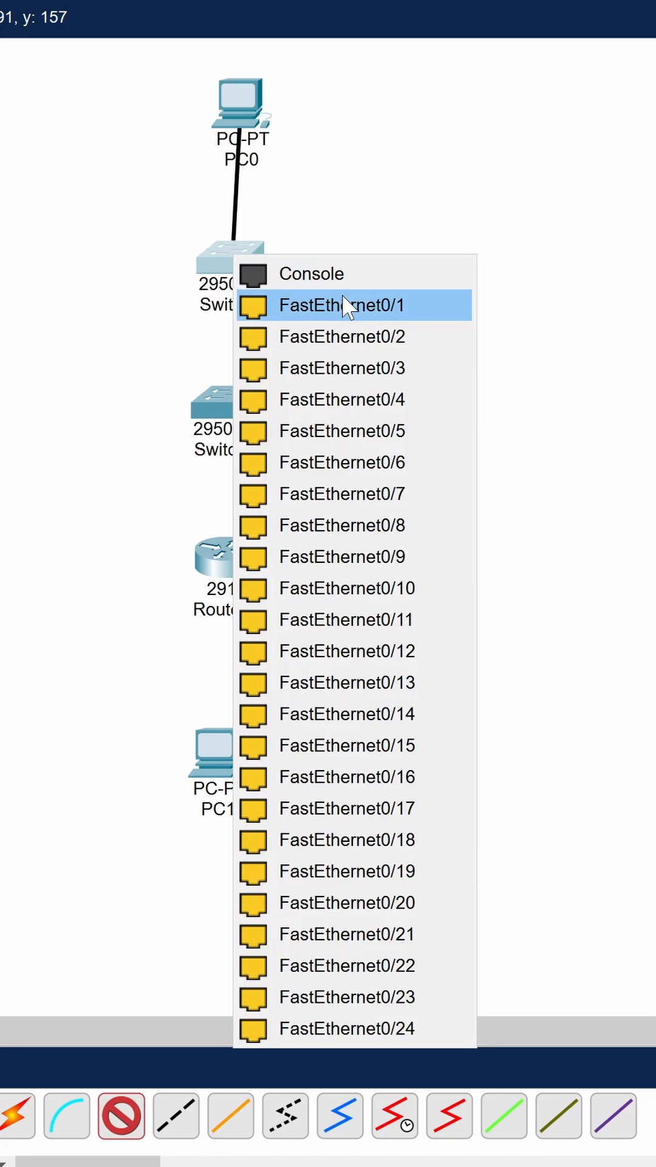
click(342, 305)
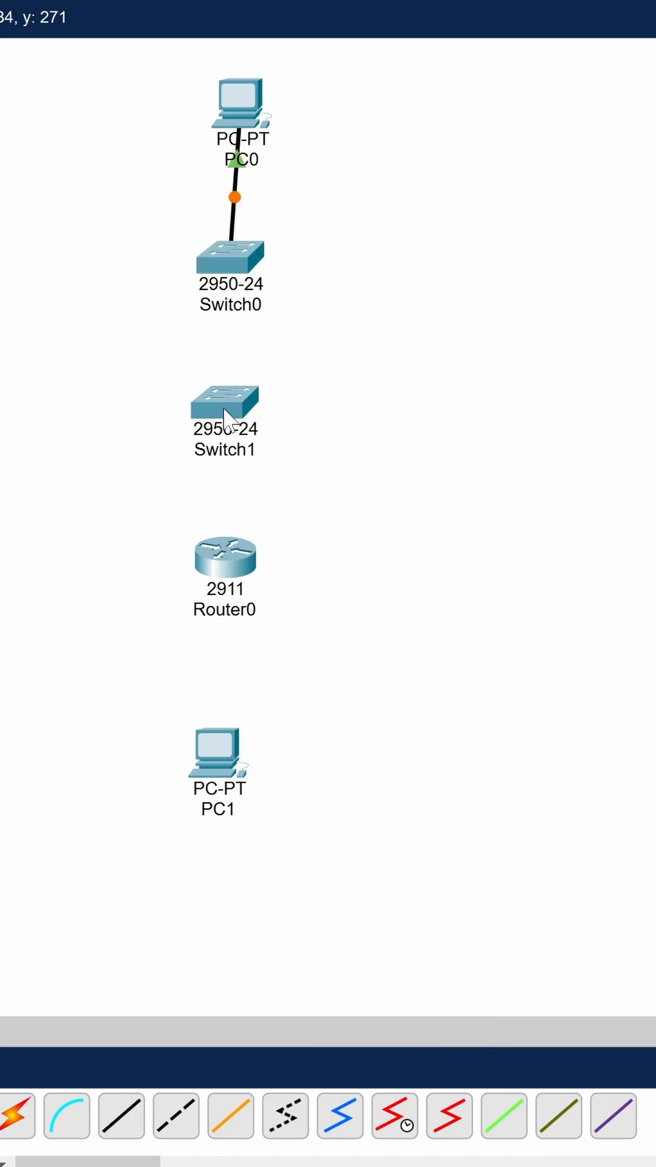
mouse_move(253, 372)
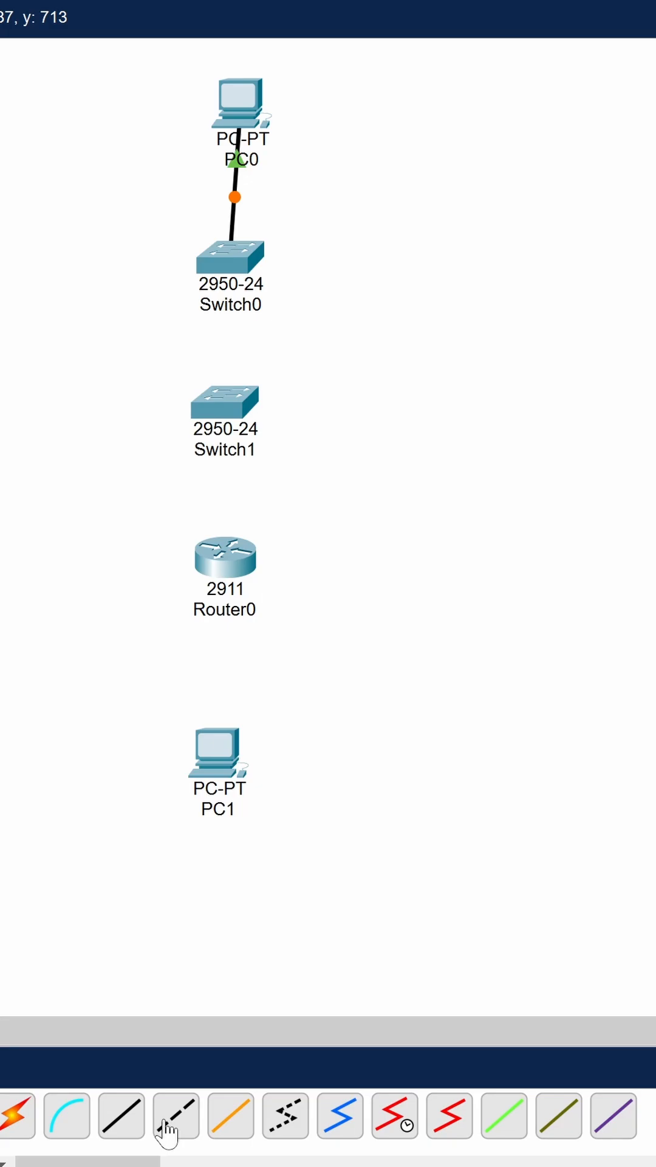
Cable Switch0 to Switch1 with a crossover, then Switch1 to Router0 with a straight-through.
click(175, 1115)
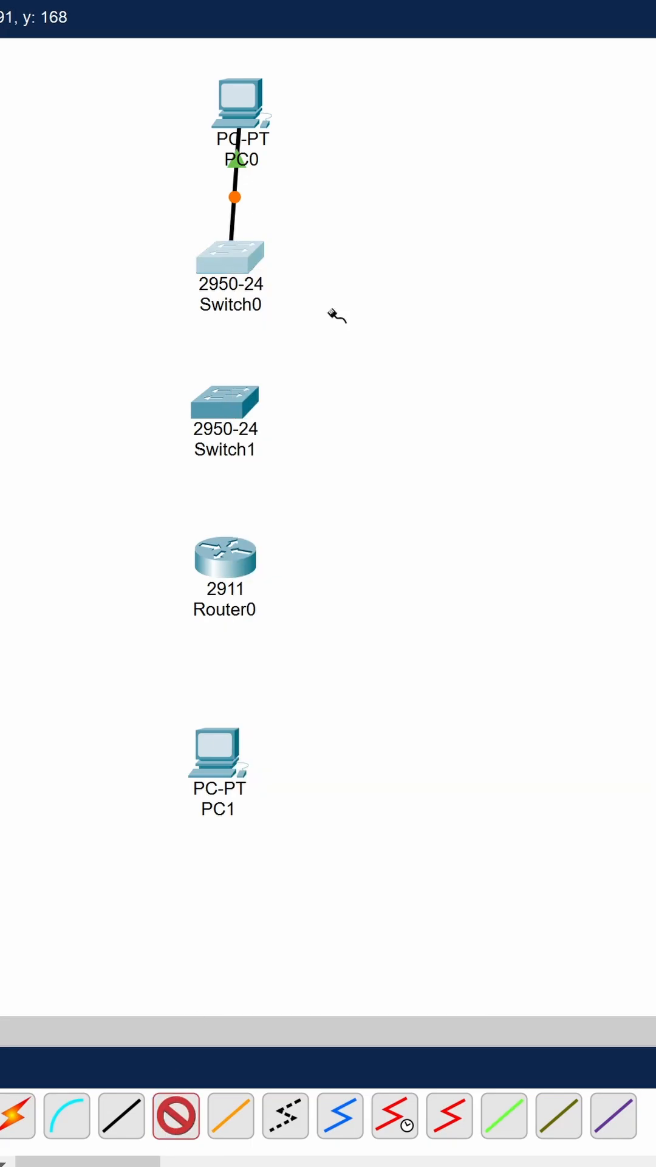
click(226, 404)
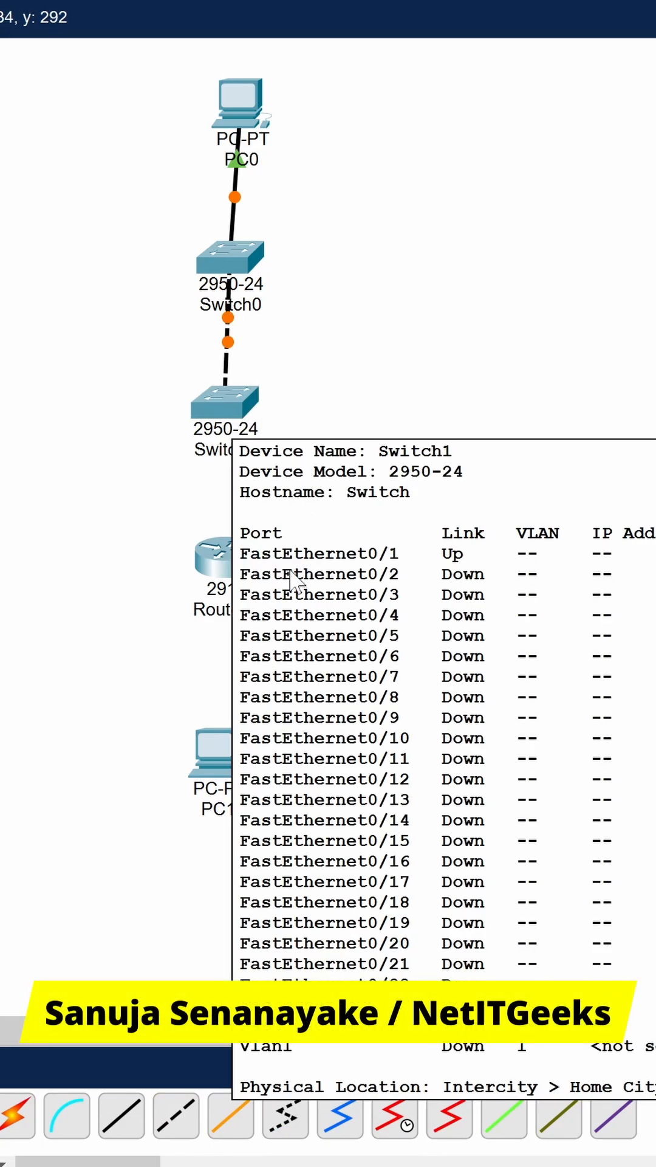
click(123, 1115)
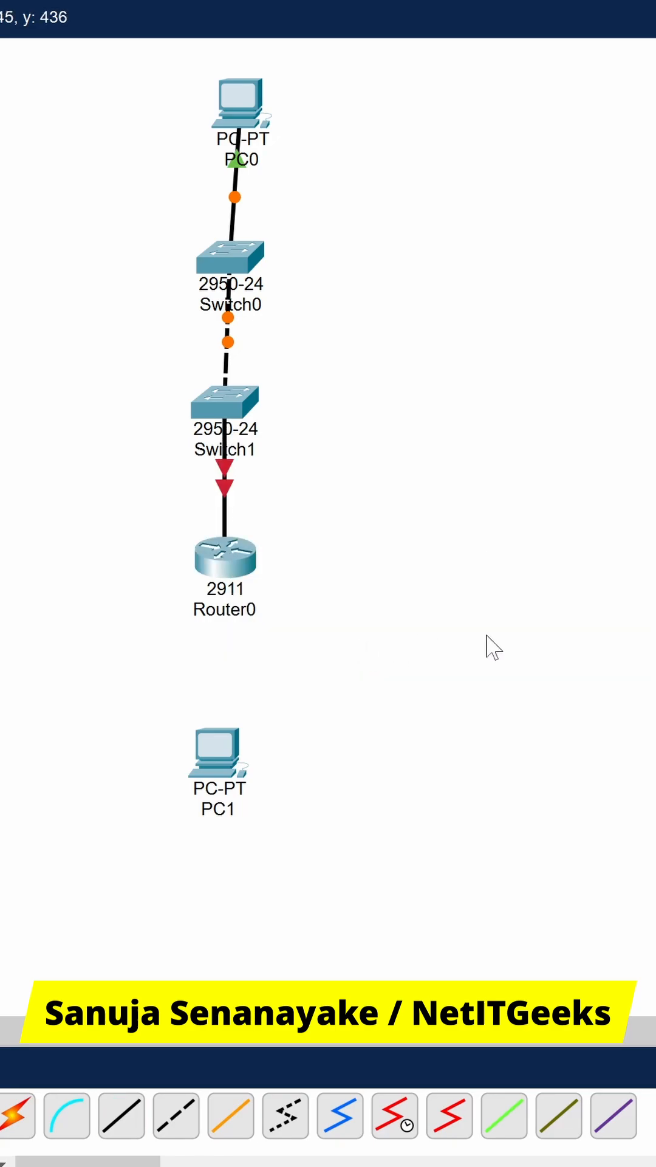
mouse_move(518, 632)
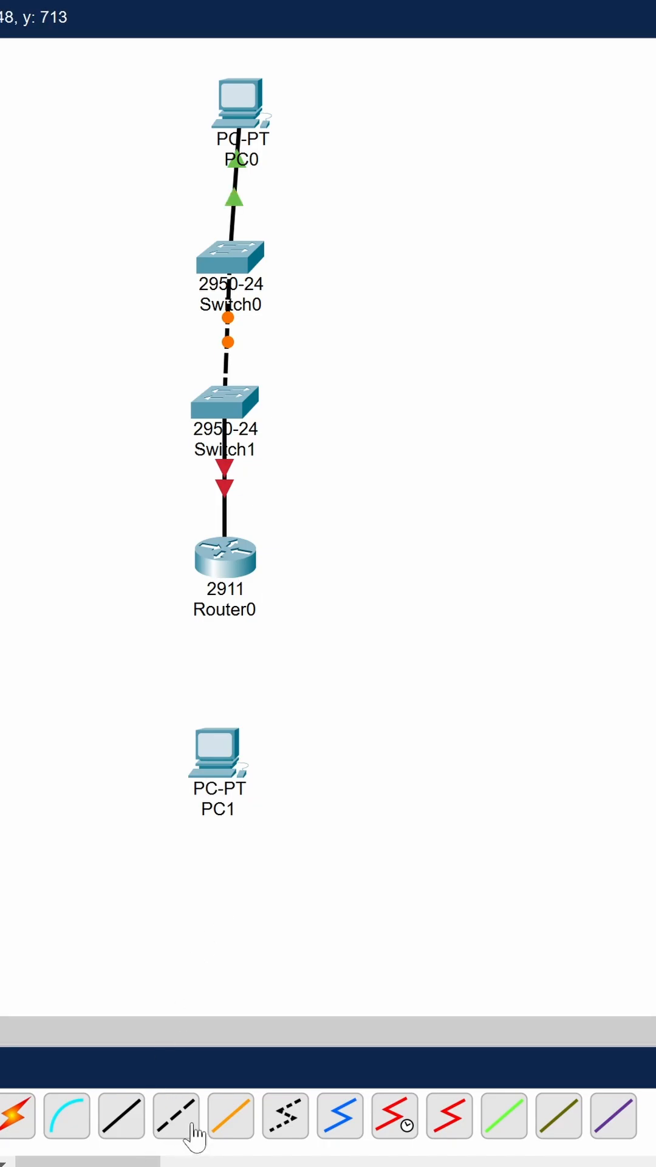
Run a crossover cable from Router0 to PC1's FastEthernet0 port, completing the chain.
click(226, 558)
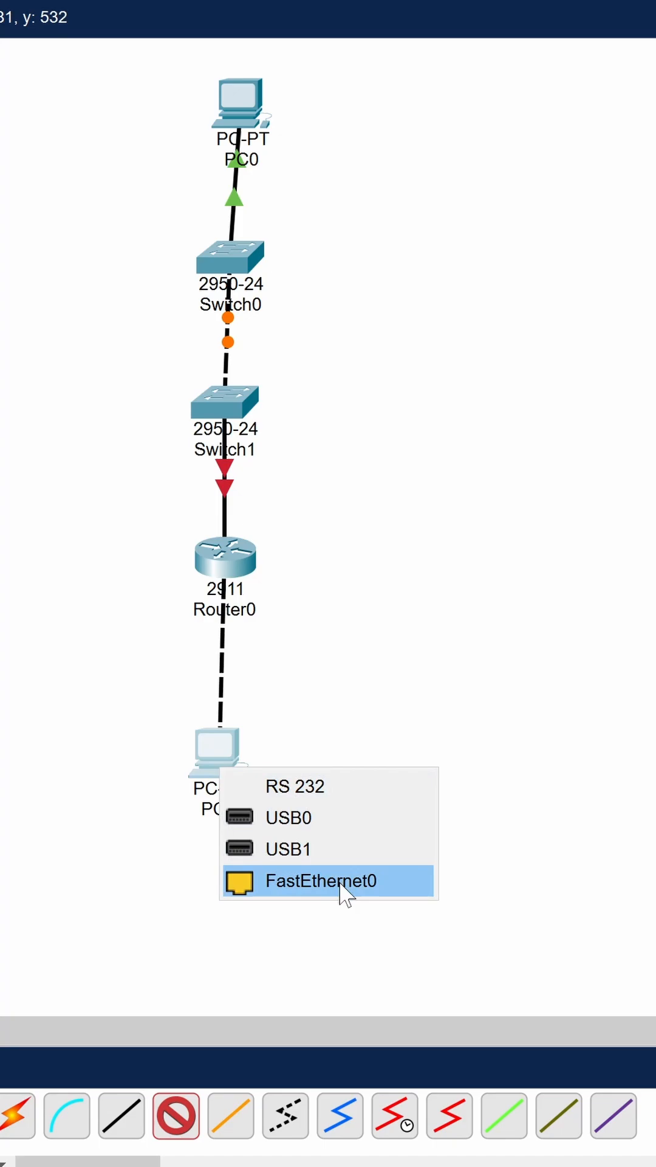
click(320, 881)
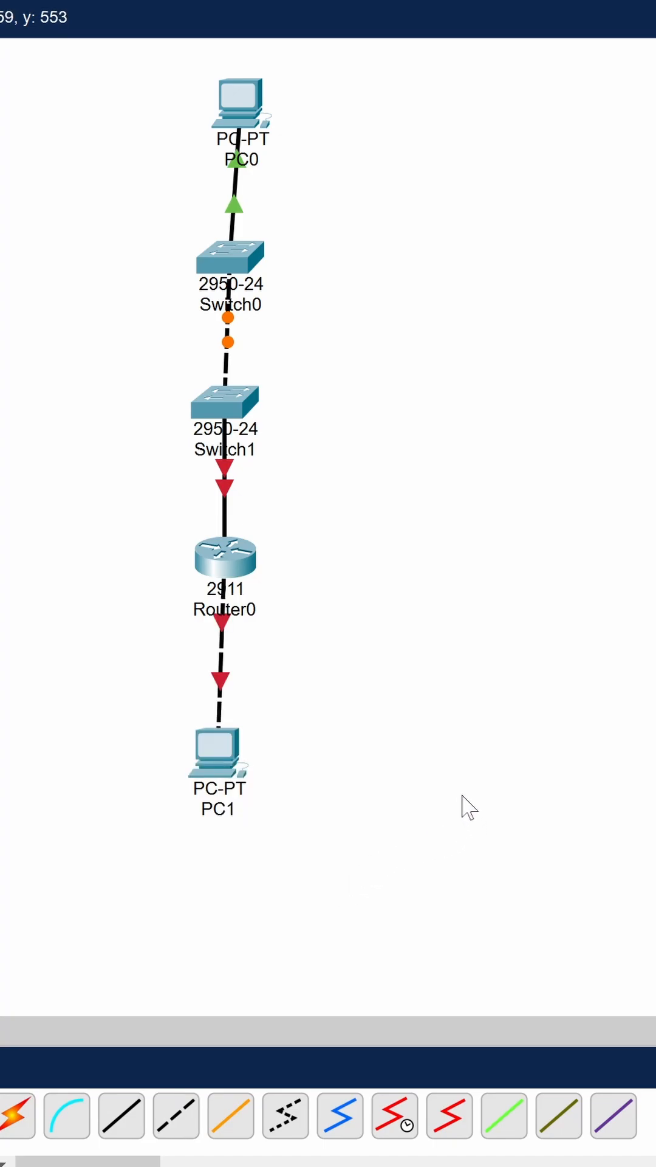
mouse_move(465, 807)
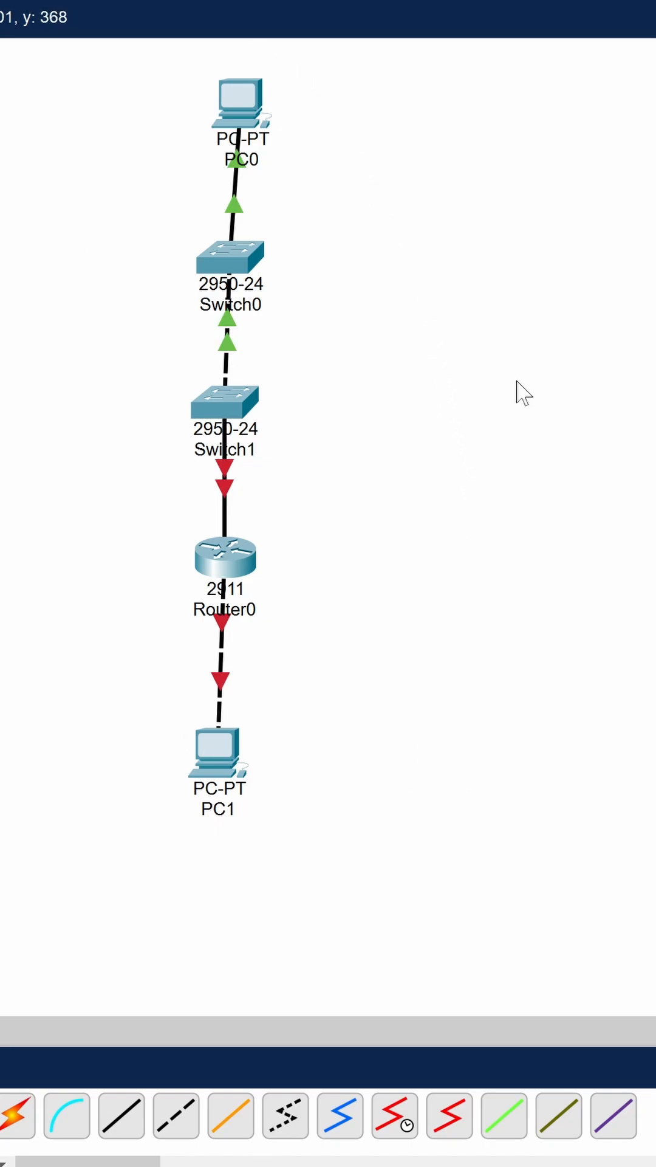
mouse_move(297, 376)
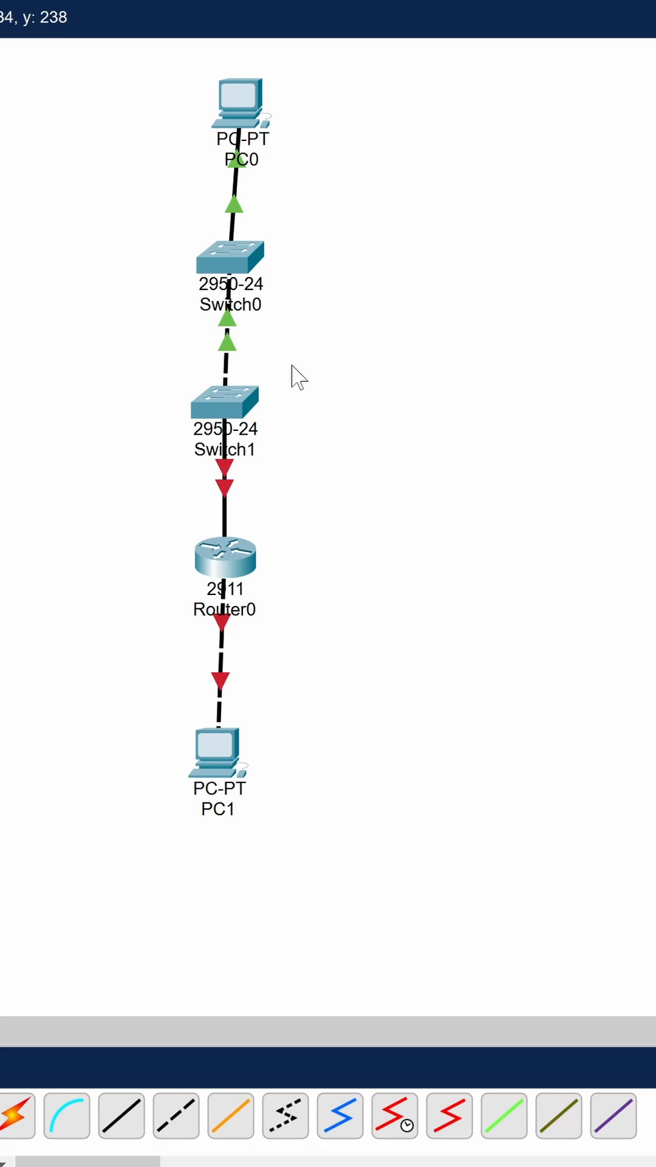
mouse_move(276, 123)
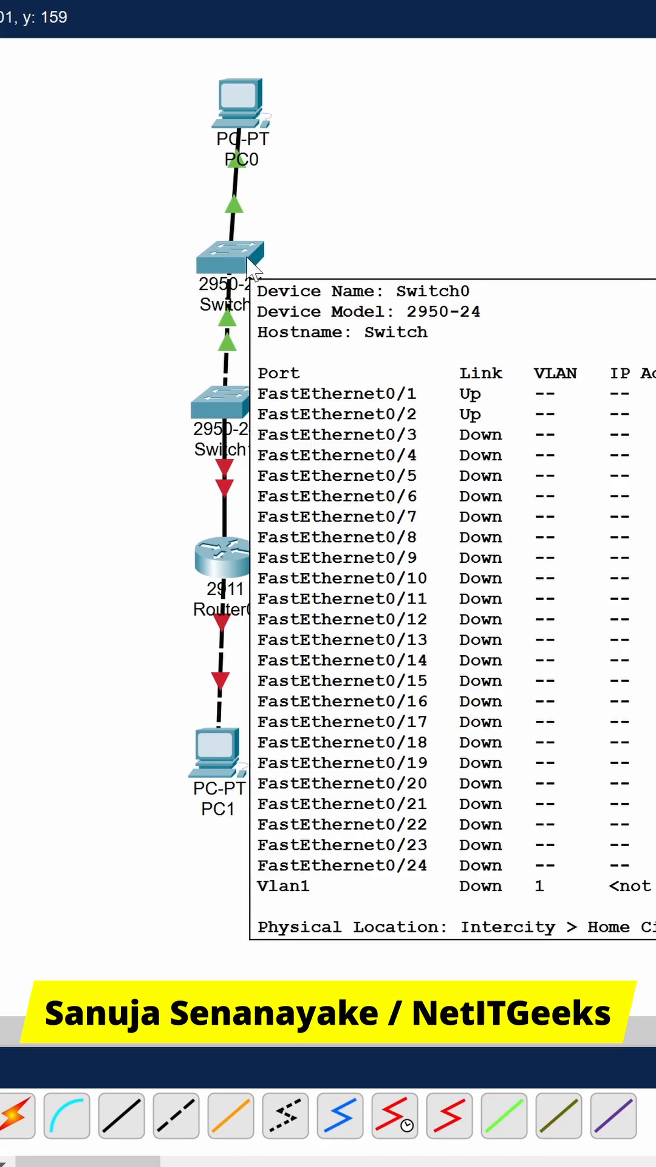
mouse_move(430, 287)
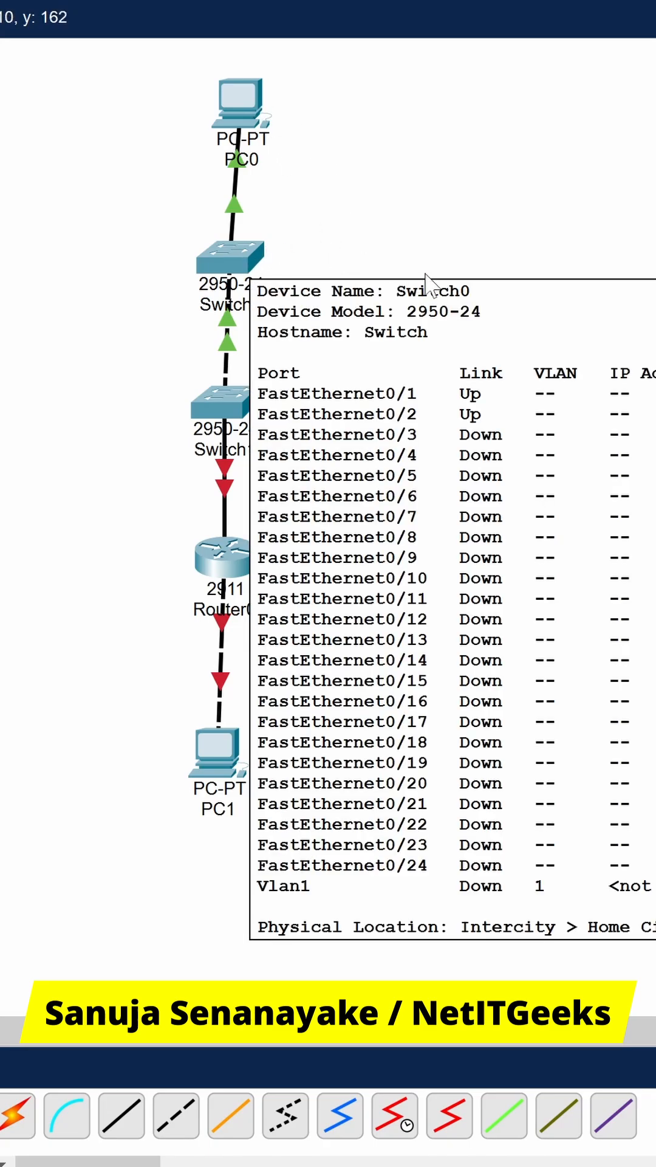